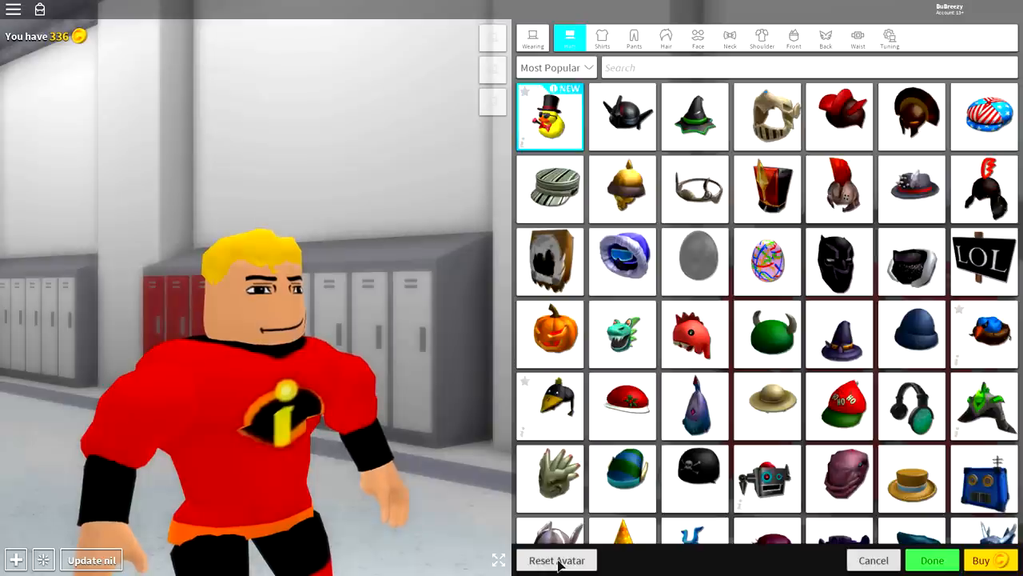
# Step: Enter avatar customization from the game to edit the current avatar
pyautogui.click(561, 560)
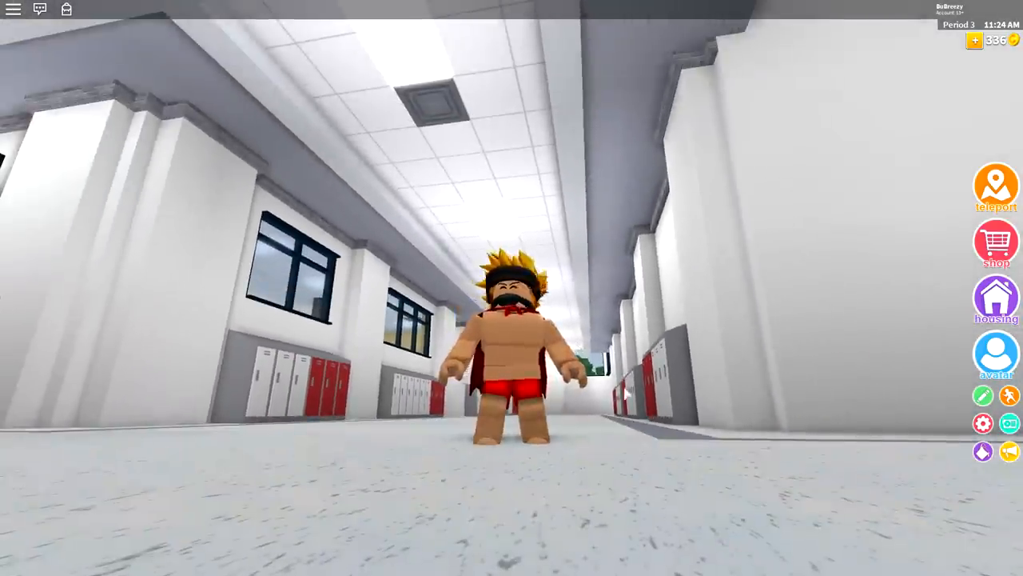
pyautogui.click(995, 353)
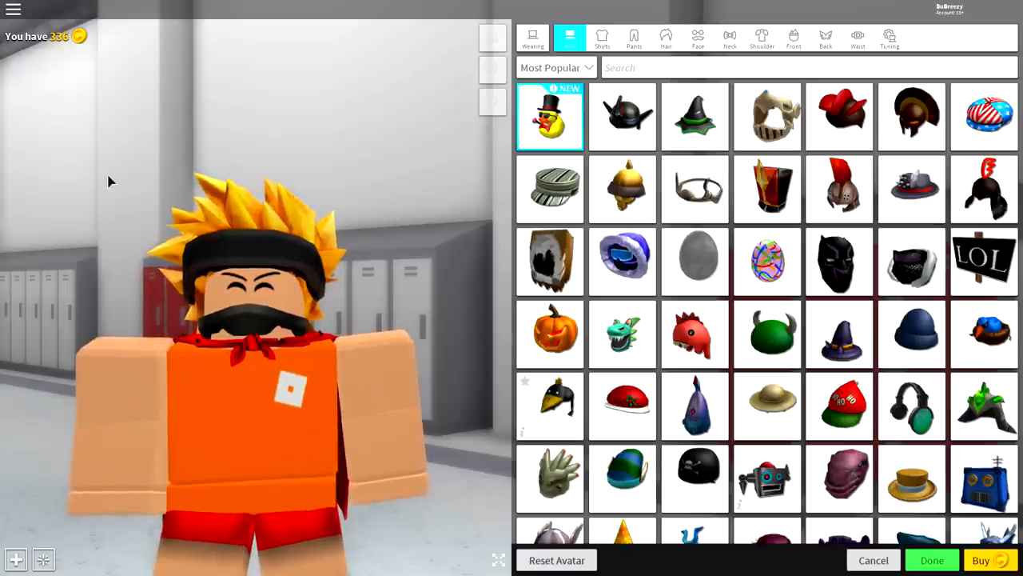
# Step: Try on and toggle hat items in the Hats catalogue
pyautogui.click(550, 332)
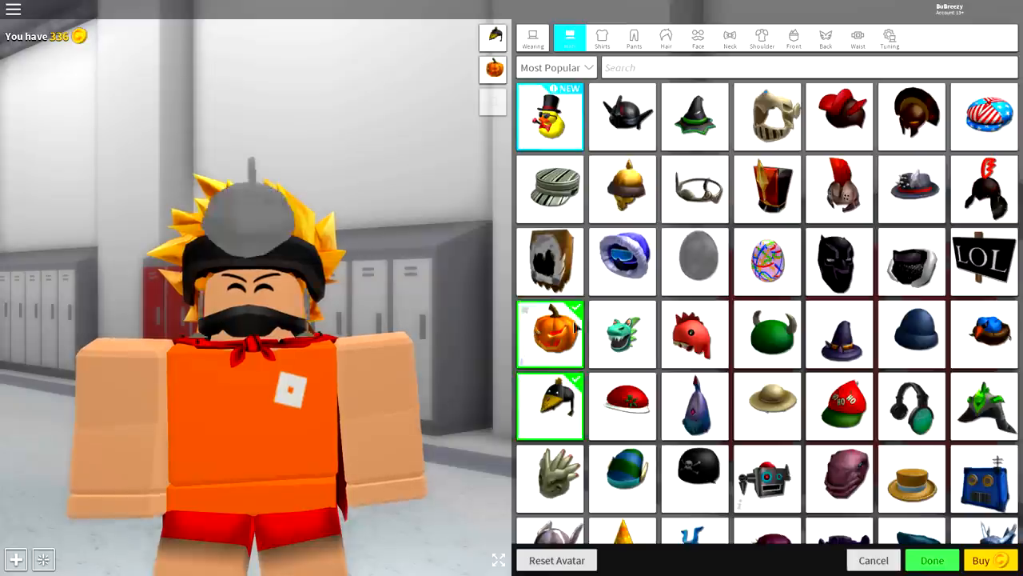
pyautogui.click(622, 335)
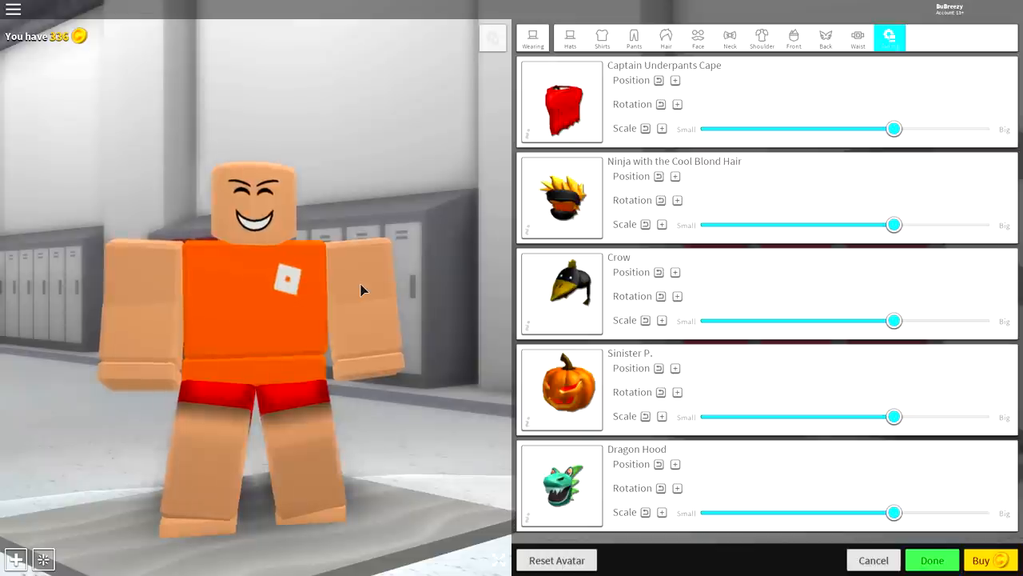
pyautogui.moveTo(249, 233)
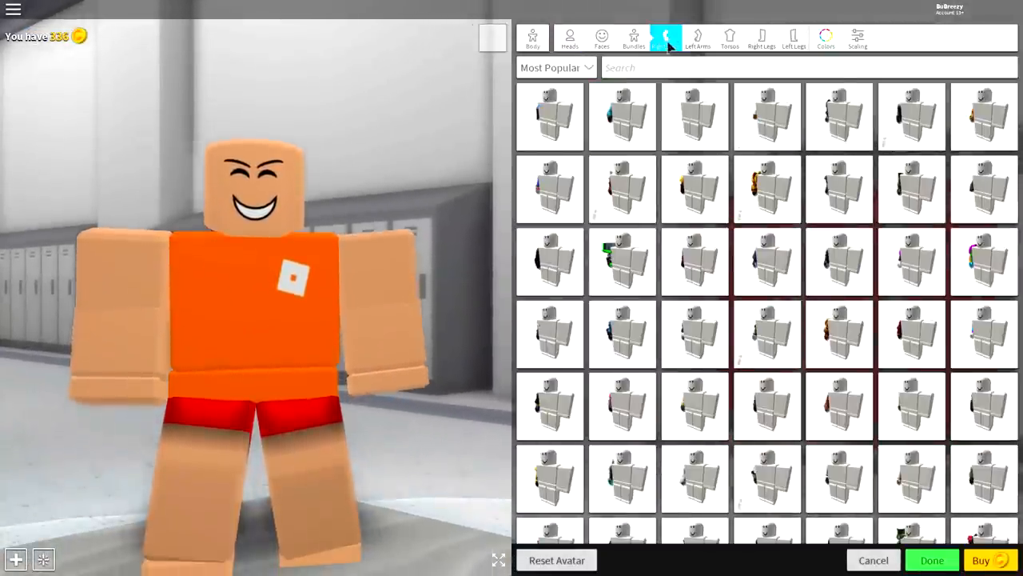
# Step: Search 'super' and equip the muscular right arm, left arm, right leg, left leg and torso
pyautogui.write('sdu')
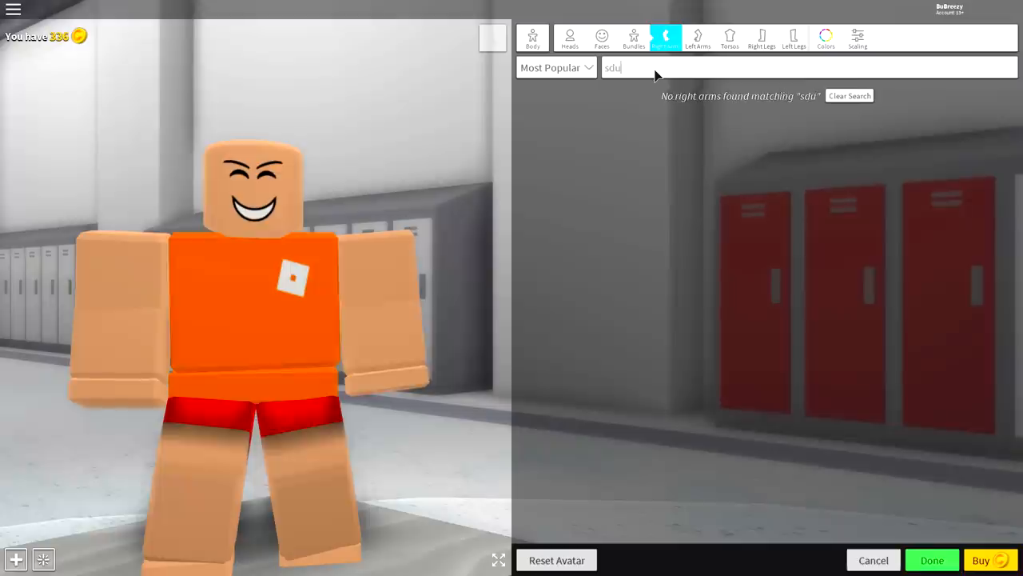
pyautogui.write('super')
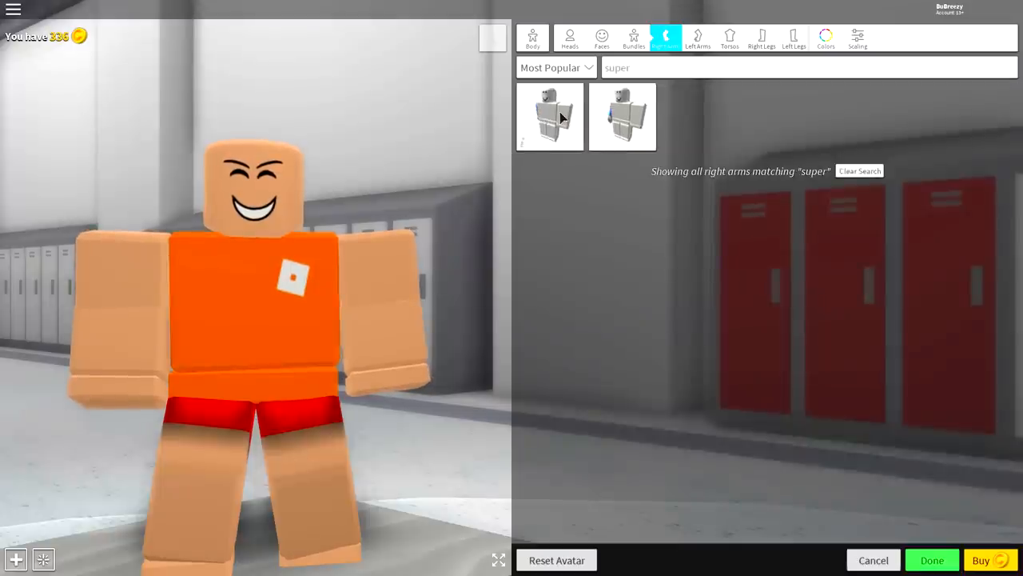
pyautogui.click(622, 116)
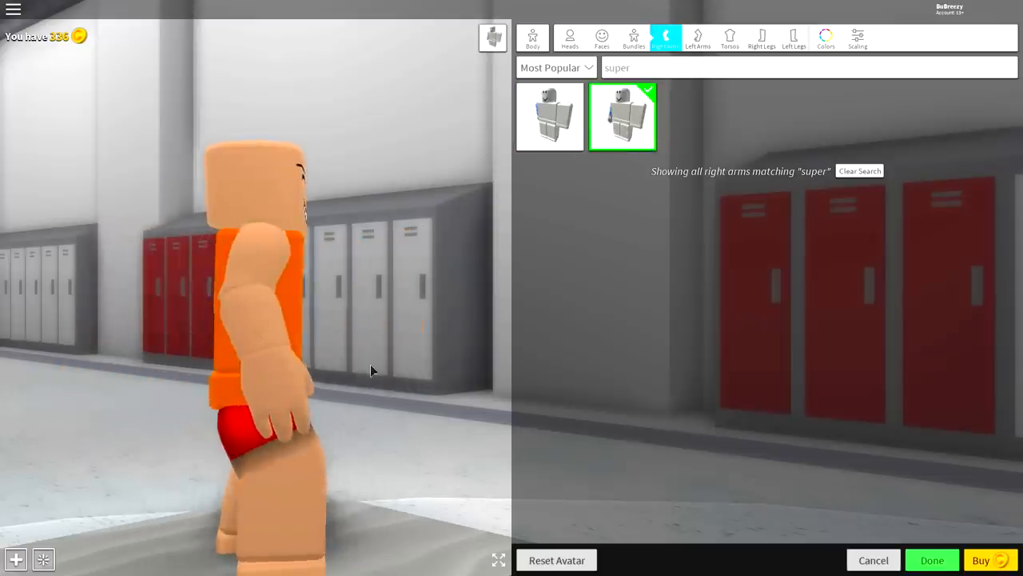
pyautogui.click(697, 39)
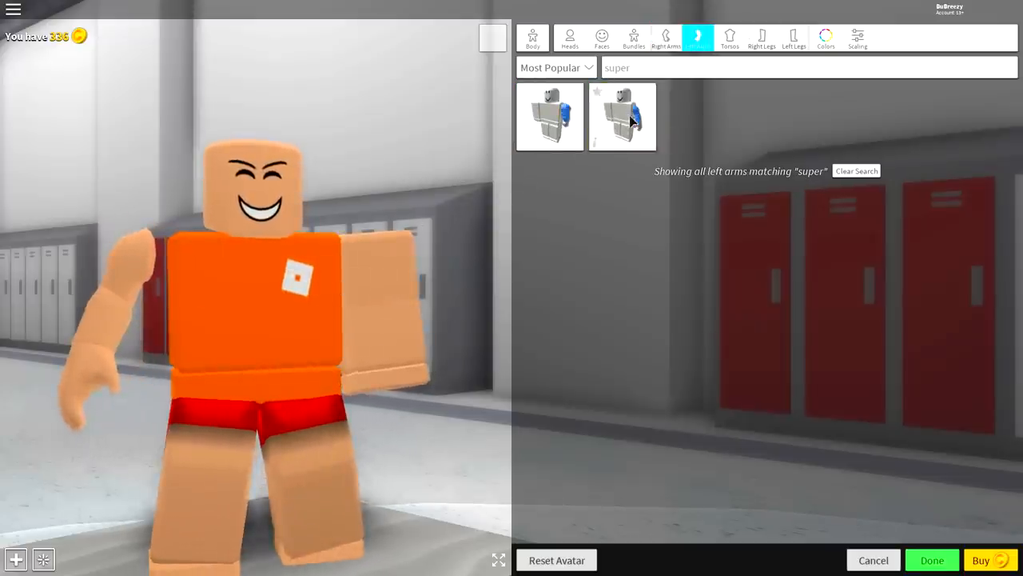
pyautogui.click(755, 39)
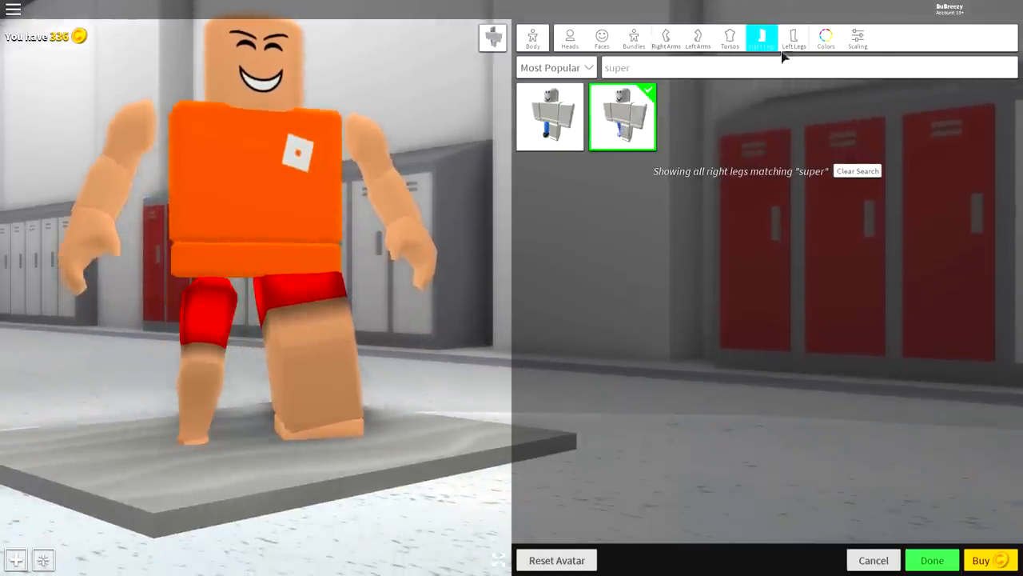
pyautogui.click(795, 38)
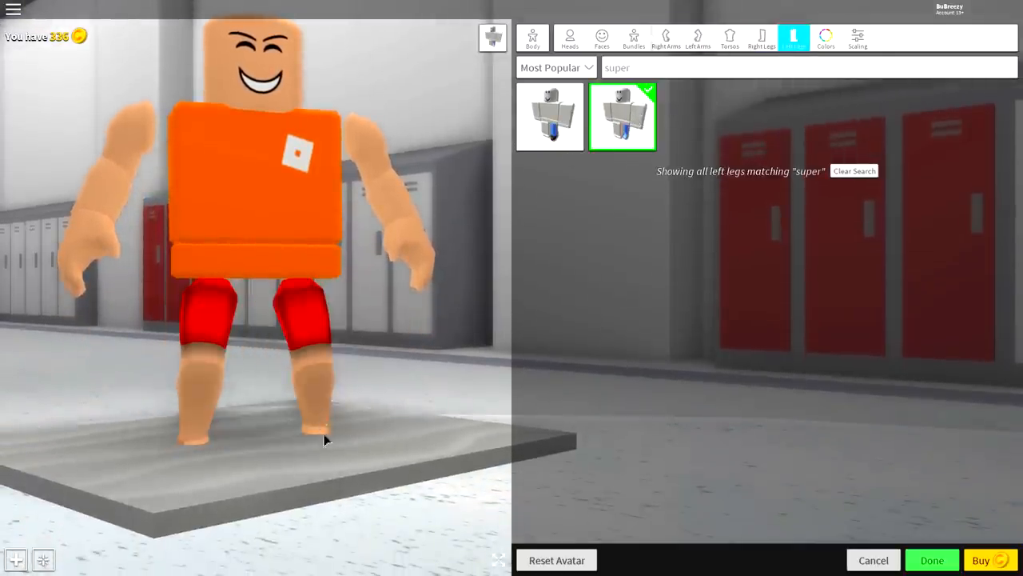
pyautogui.click(729, 38)
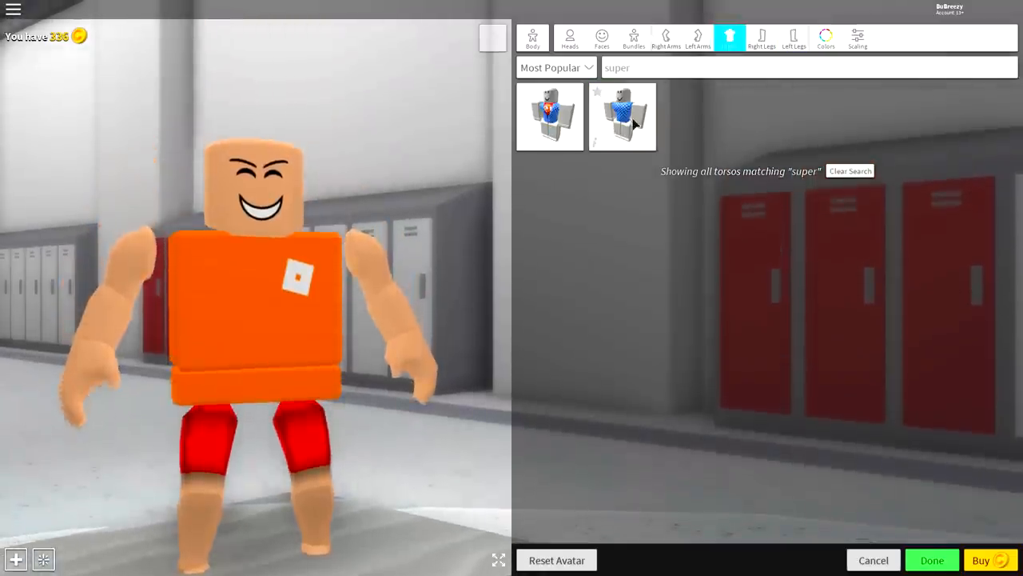
pyautogui.click(624, 118)
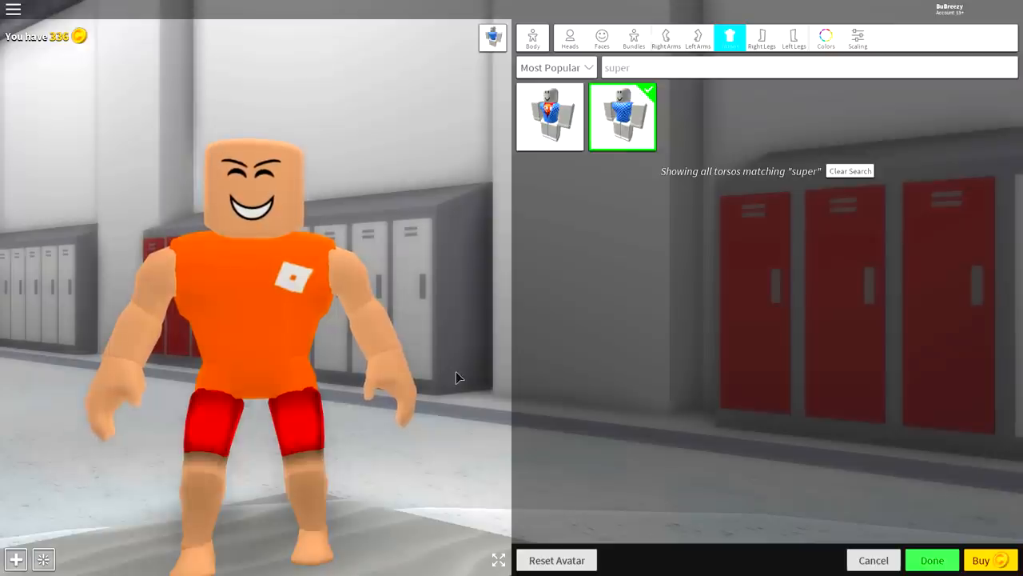
# Step: In Heads, clear the search, search 'cheeks' and equip the matching head shape
pyautogui.click(569, 38)
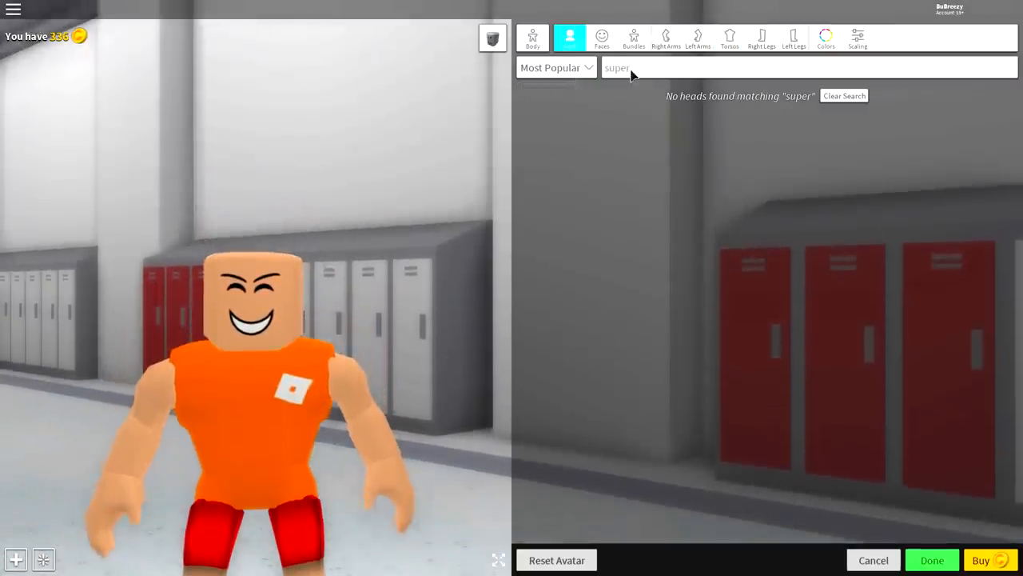
pyautogui.click(844, 96)
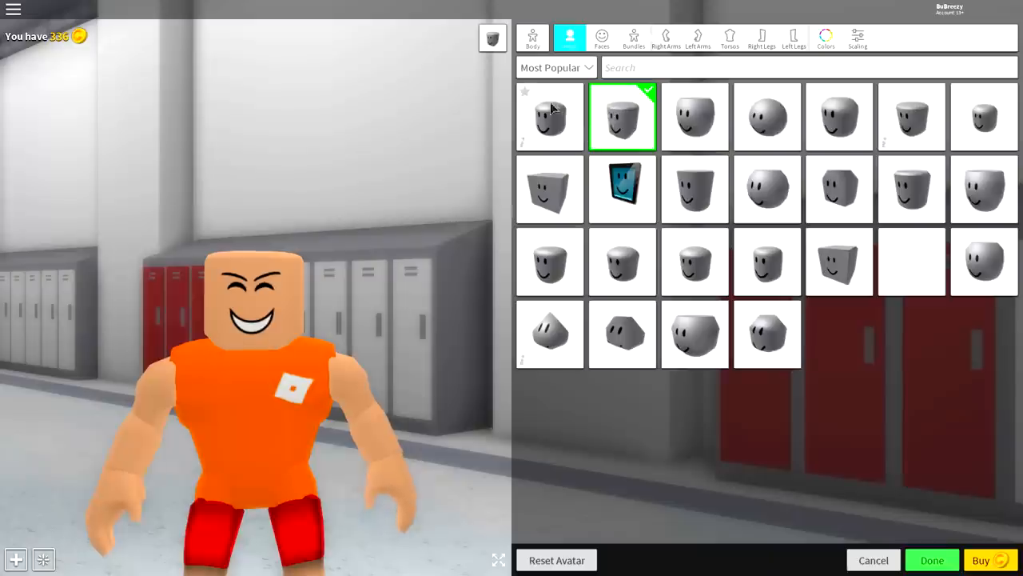
pyautogui.click(549, 118)
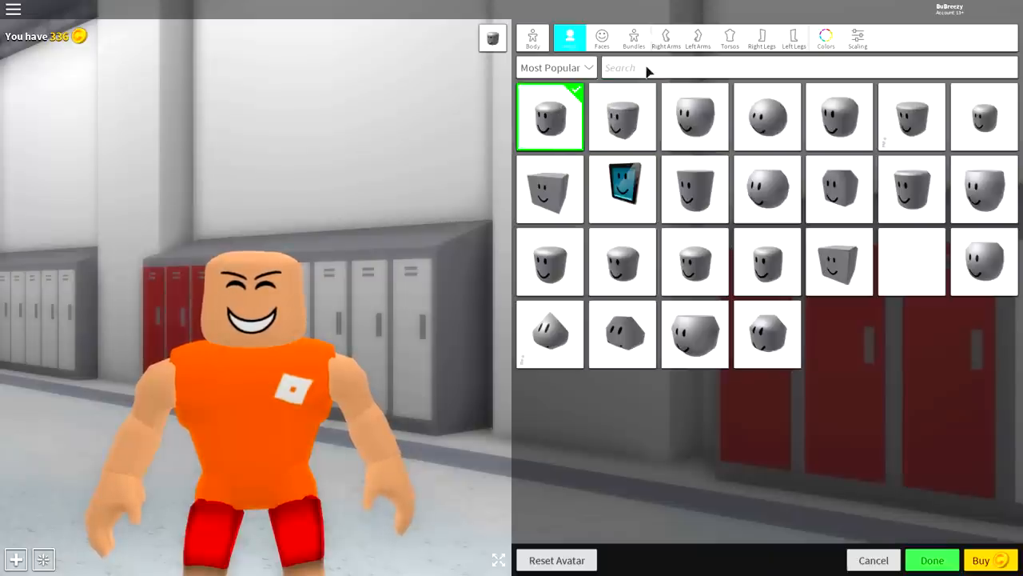
pyautogui.write('cheeks')
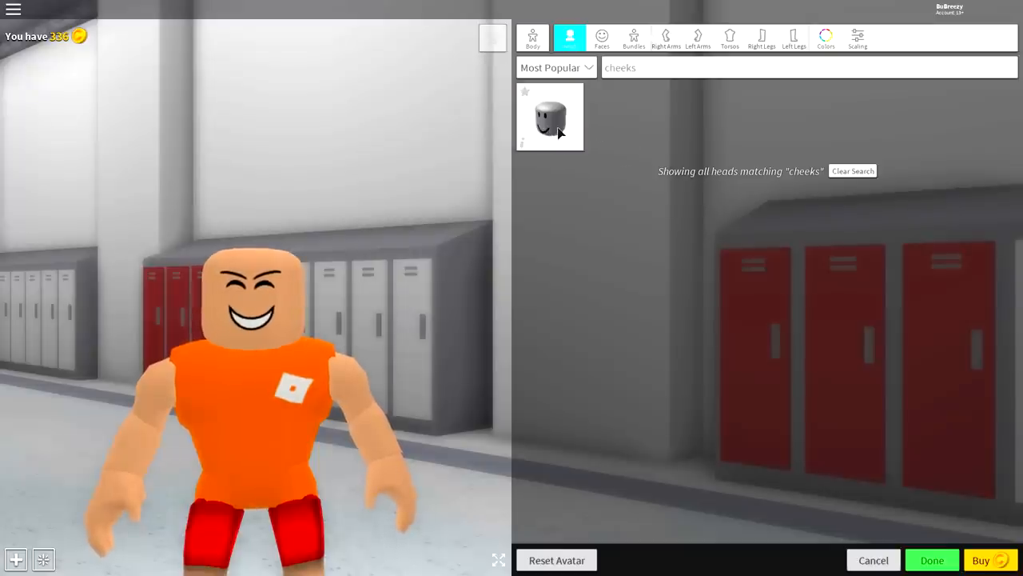
pyautogui.click(550, 115)
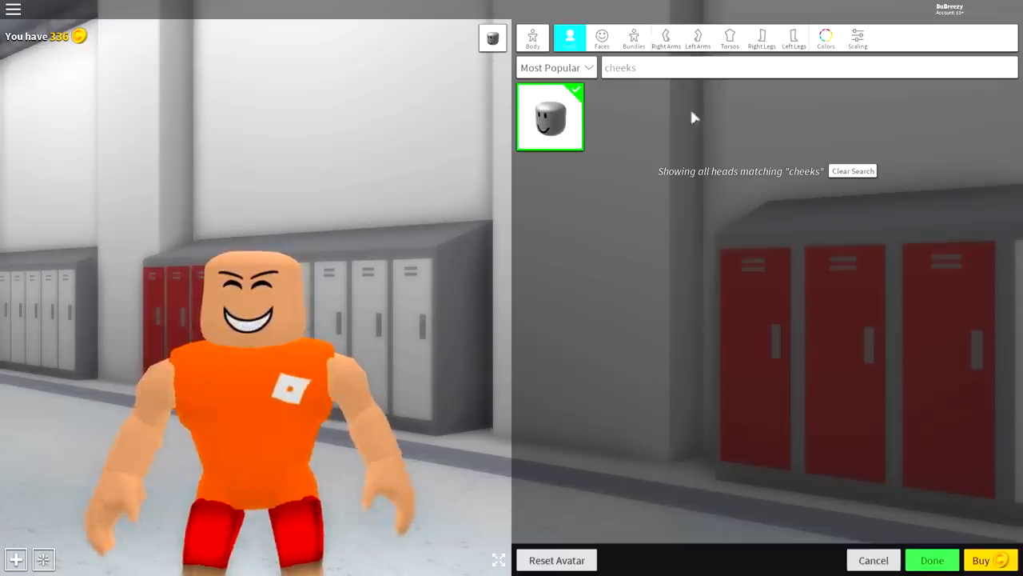
# Step: In Scaling, enlarge the head and height and widen the overall body
pyautogui.click(858, 35)
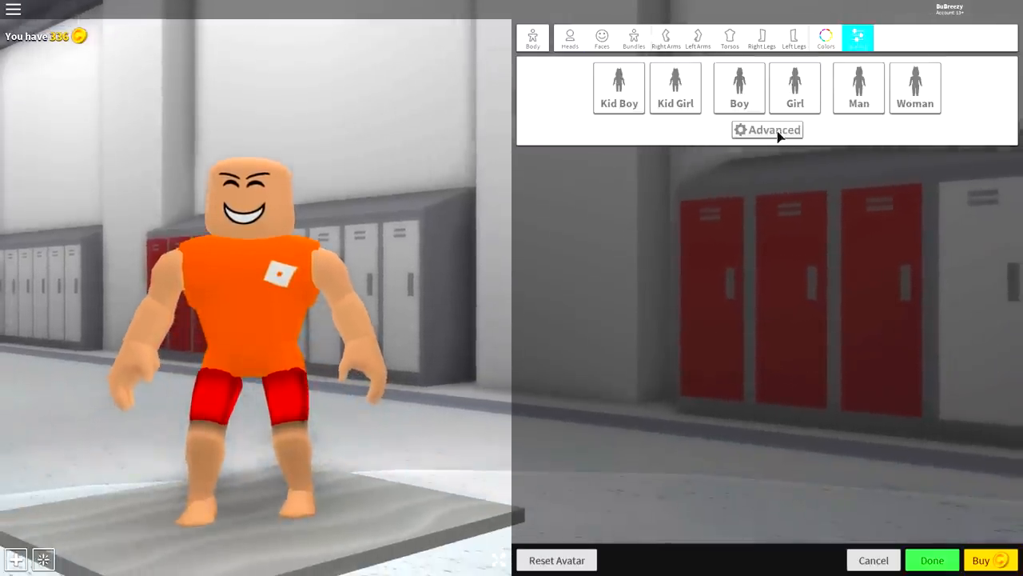
pyautogui.click(767, 129)
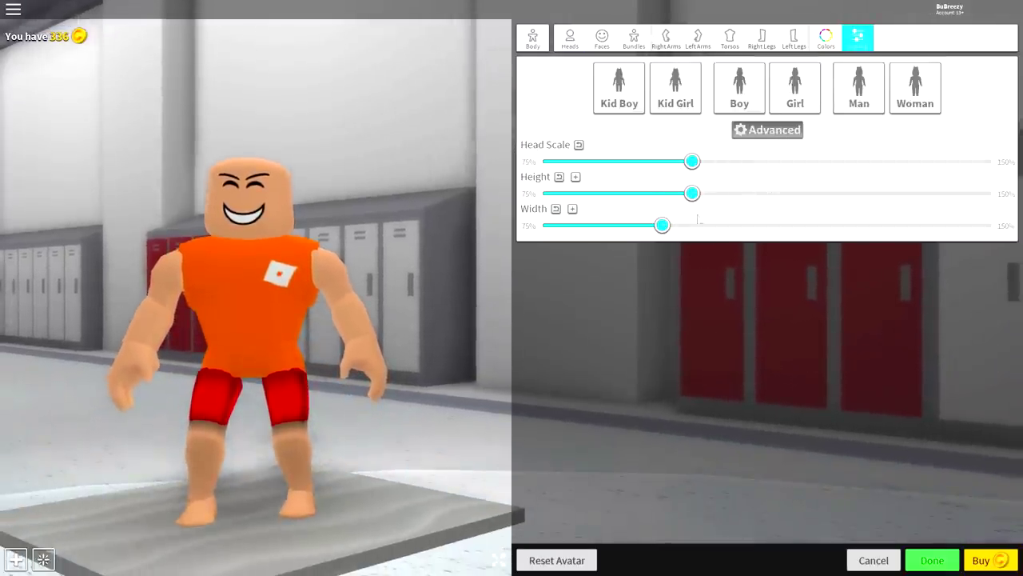
pyautogui.moveTo(692, 160); pyautogui.dragTo(723, 160)
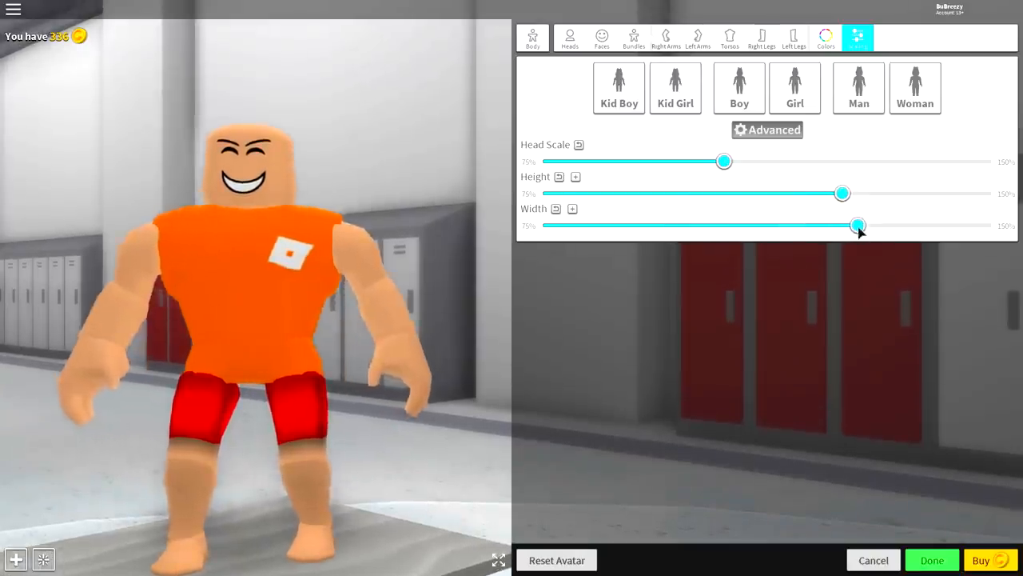
pyautogui.moveTo(857, 224); pyautogui.dragTo(844, 224)
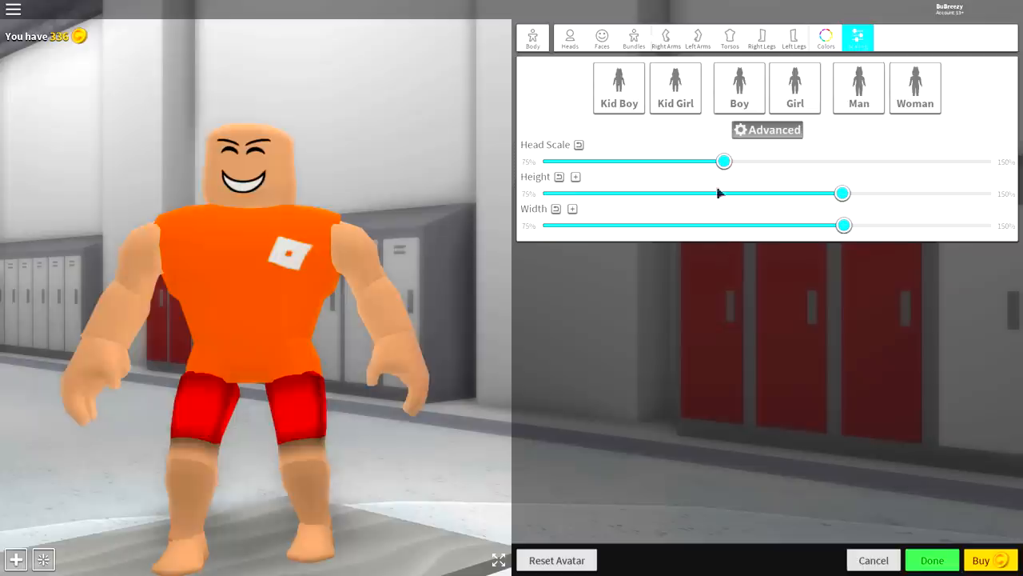
# Step: Expand Advanced Width and adjust the lower leg and lower arm widths
pyautogui.click(569, 208)
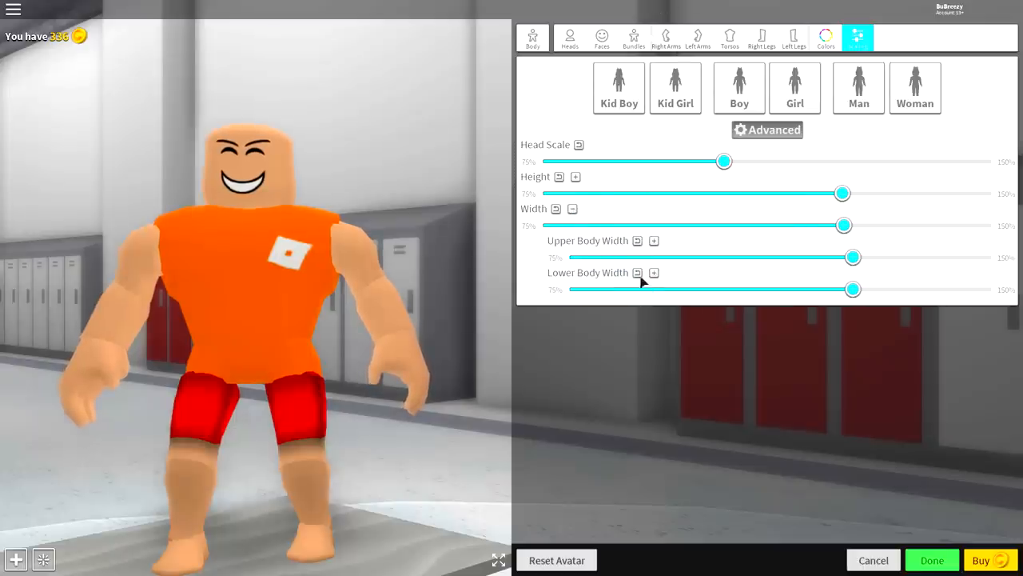
pyautogui.click(652, 272)
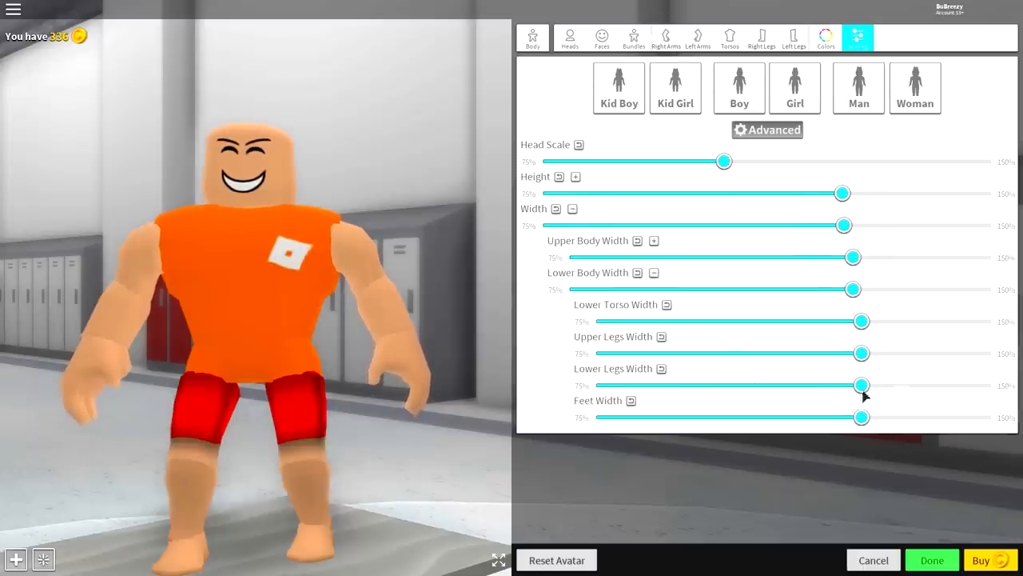
pyautogui.moveTo(862, 384); pyautogui.dragTo(690, 383)
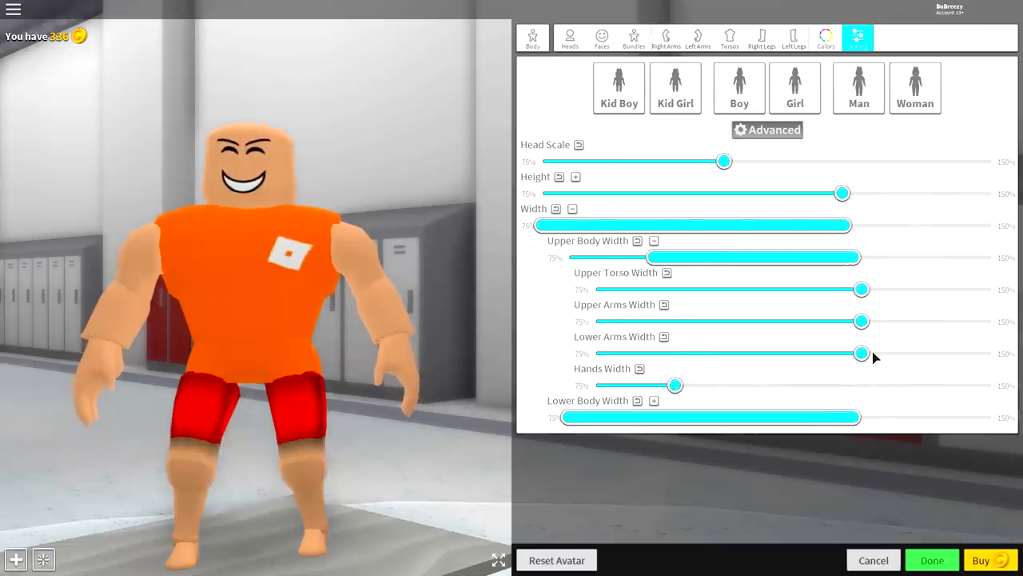
pyautogui.moveTo(860, 353); pyautogui.dragTo(607, 353)
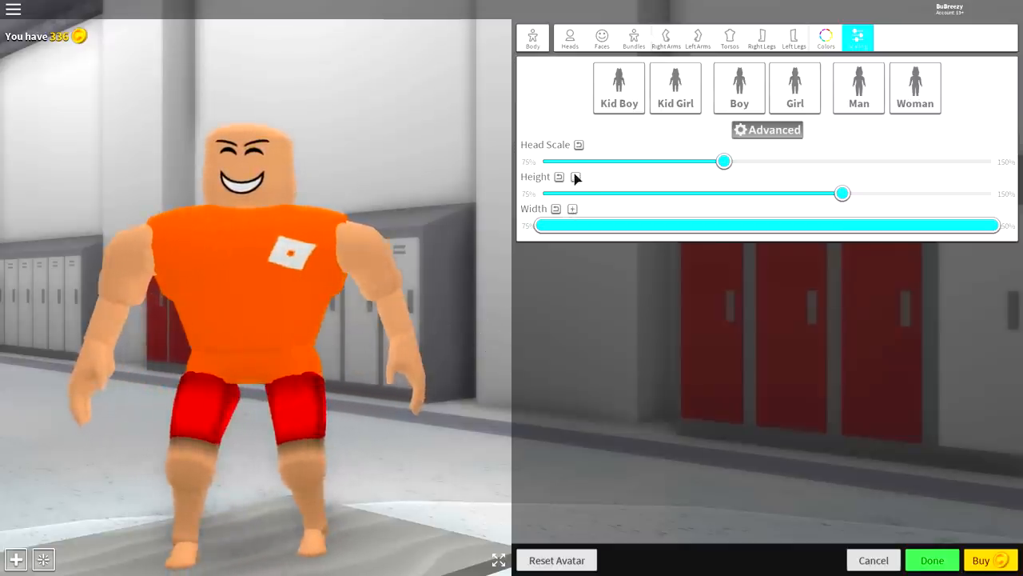
# Step: Expand the Advanced Height section to the upper body height sliders
pyautogui.click(559, 176)
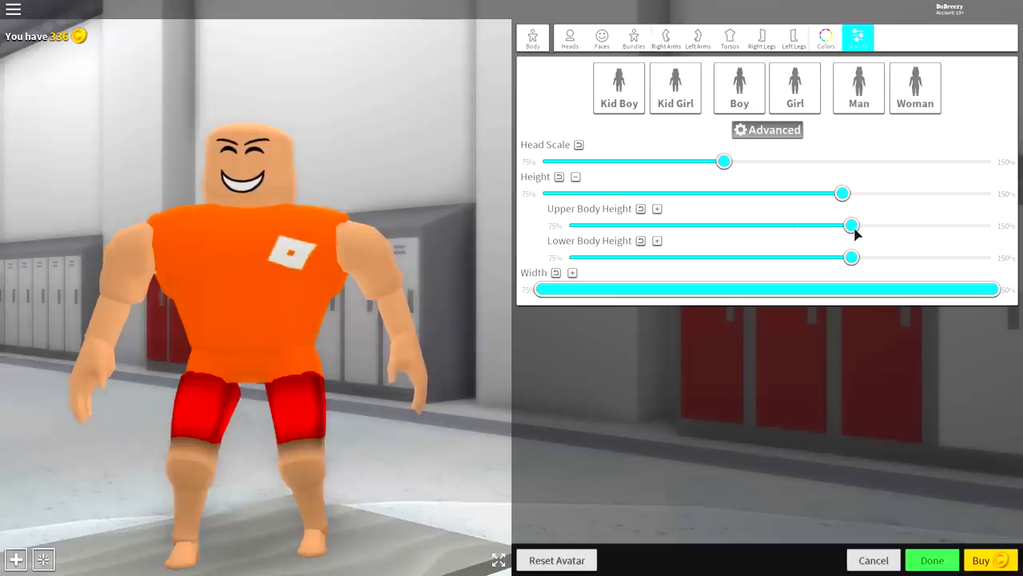
pyautogui.click(657, 208)
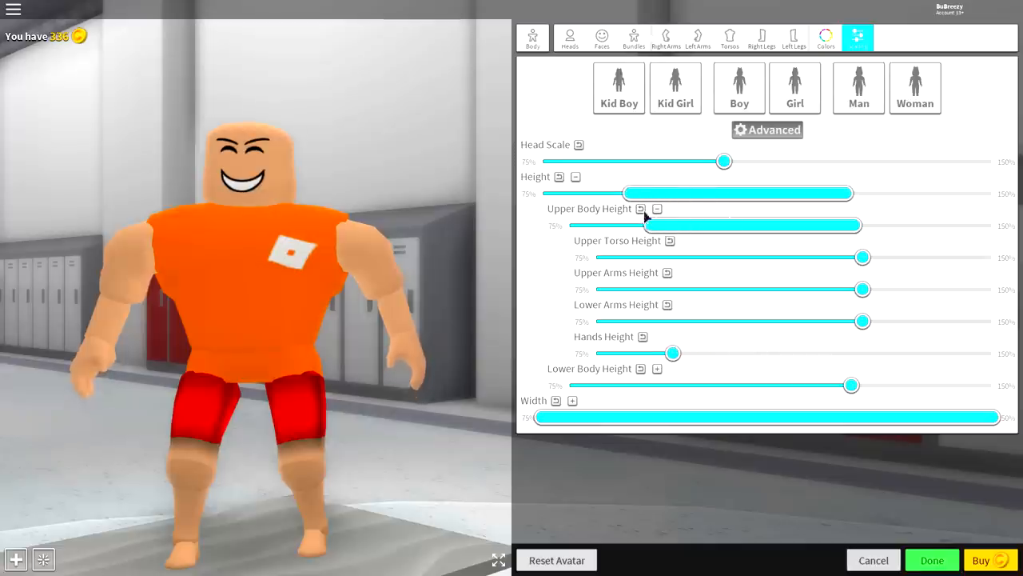
pyautogui.click(659, 207)
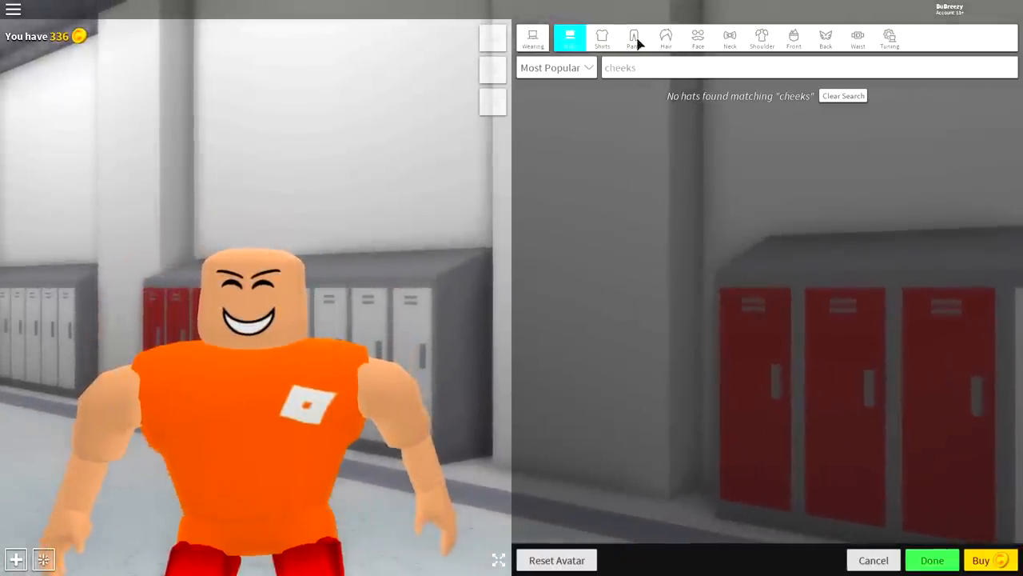
# Step: Wear custom pants by item ID 71075272, then move to the shirts catalogue
pyautogui.click(633, 39)
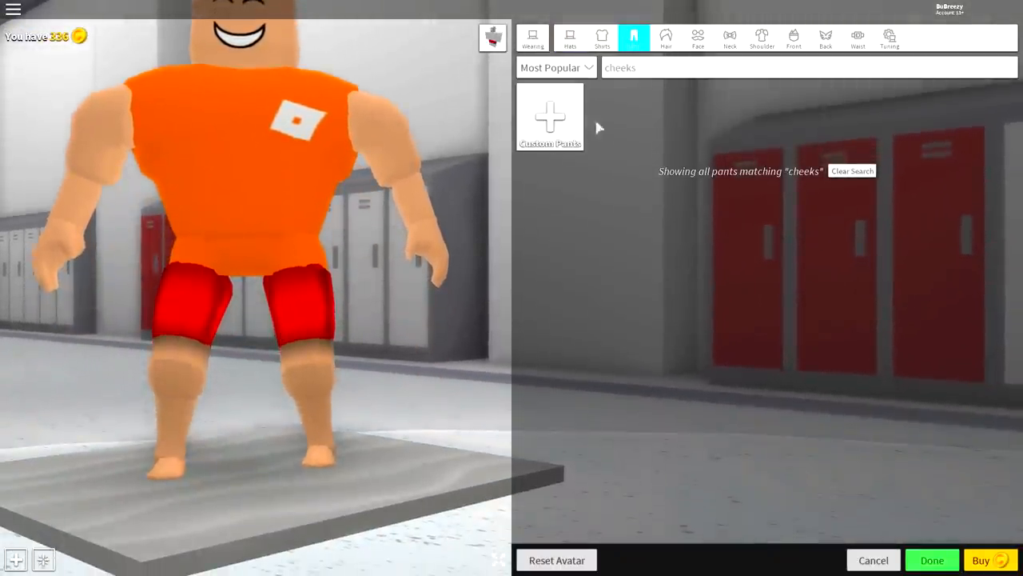
pyautogui.click(550, 112)
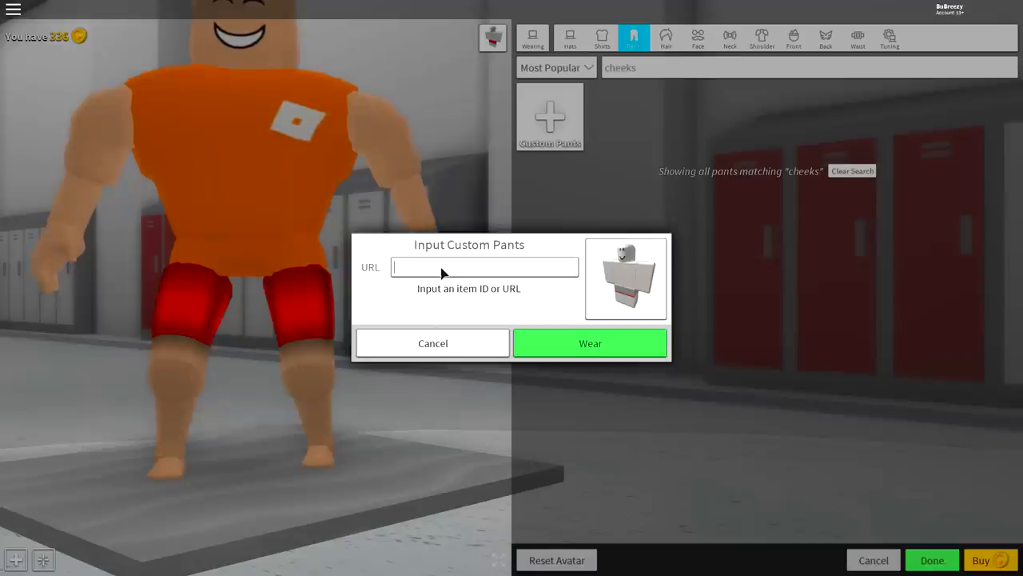
pyautogui.write('71075272')
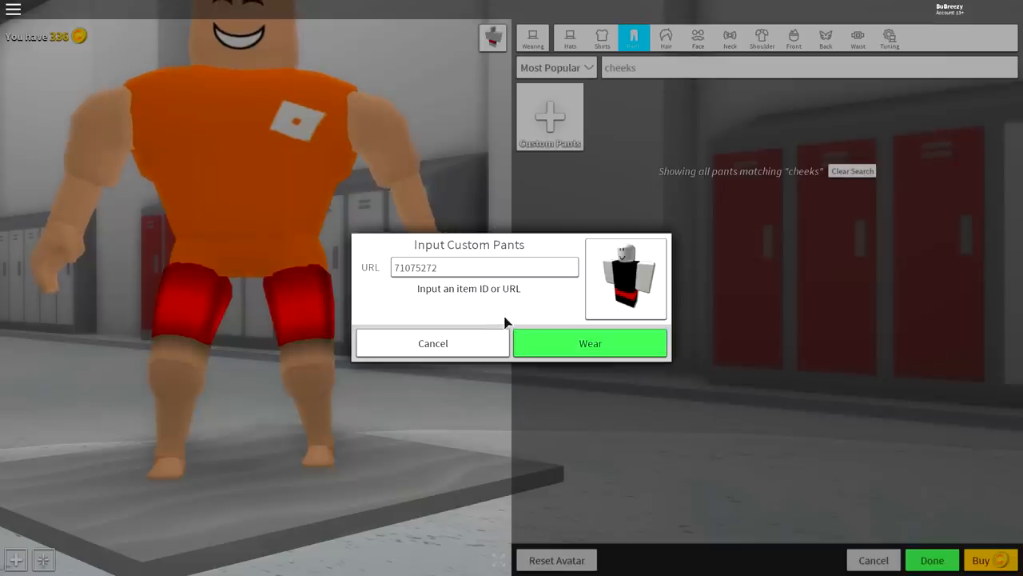
pyautogui.click(590, 342)
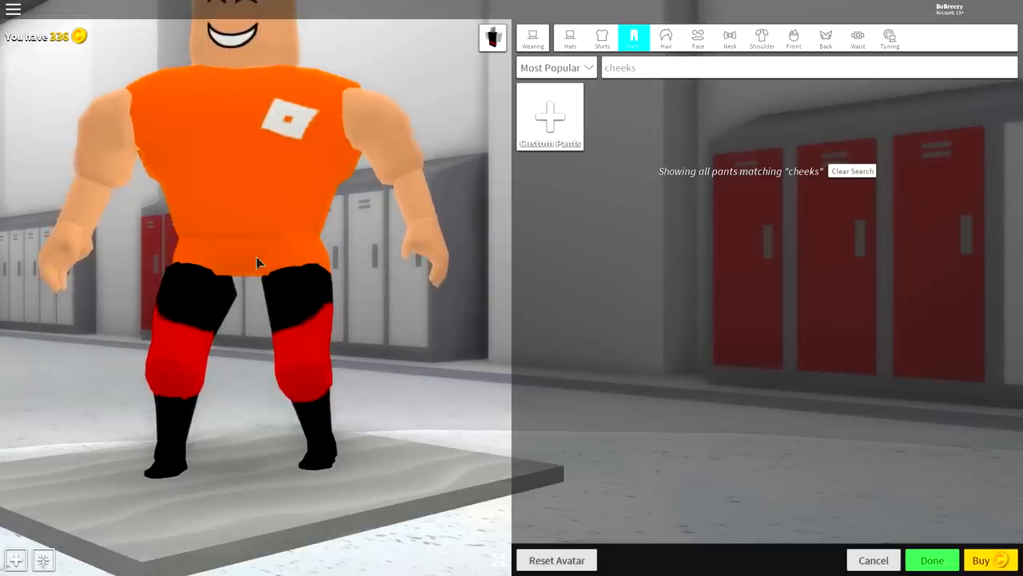
pyautogui.click(933, 560)
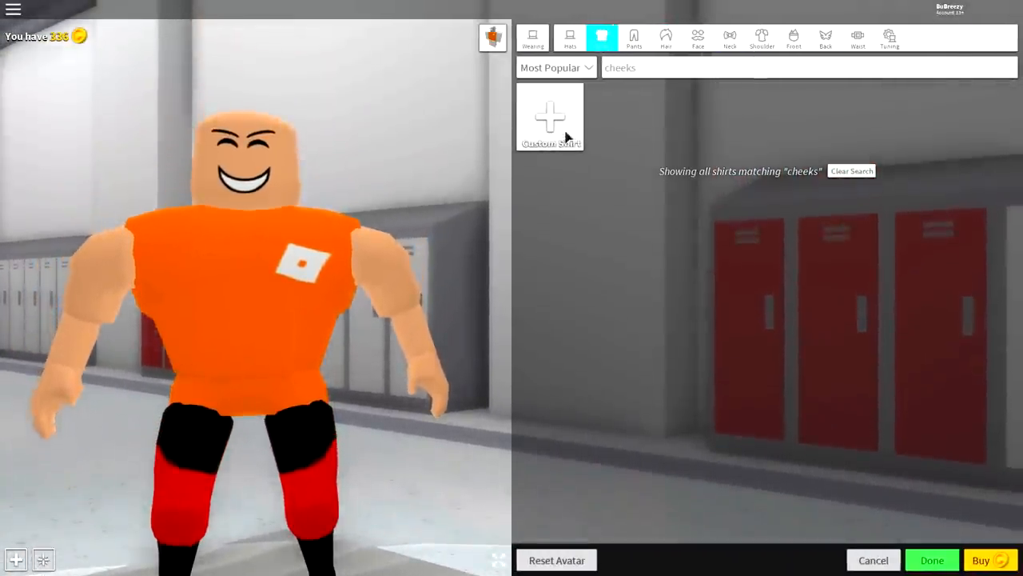
# Step: Start adding a custom shirt by item ID for the red Incredibles suit
pyautogui.click(549, 115)
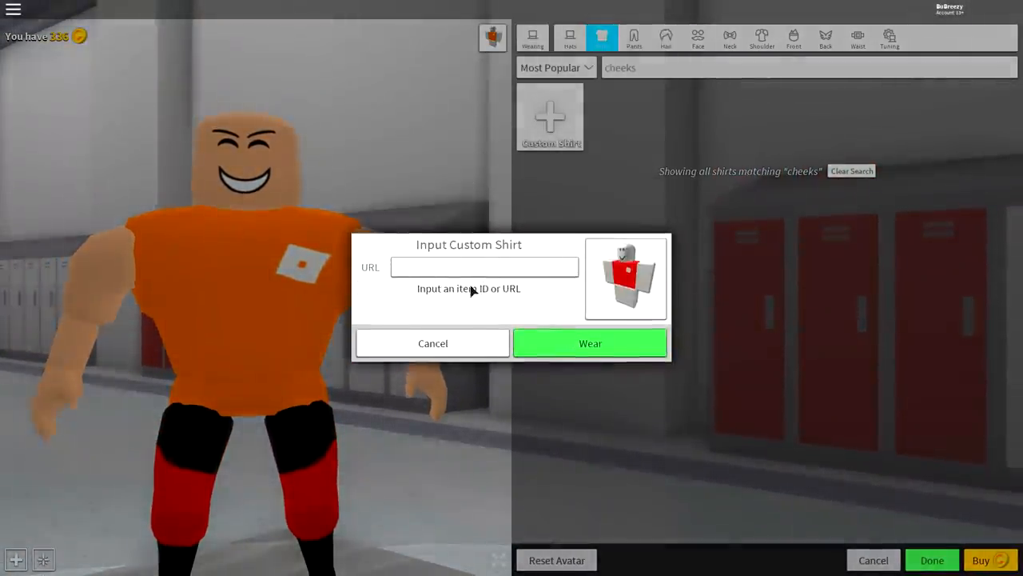
pyautogui.click(588, 342)
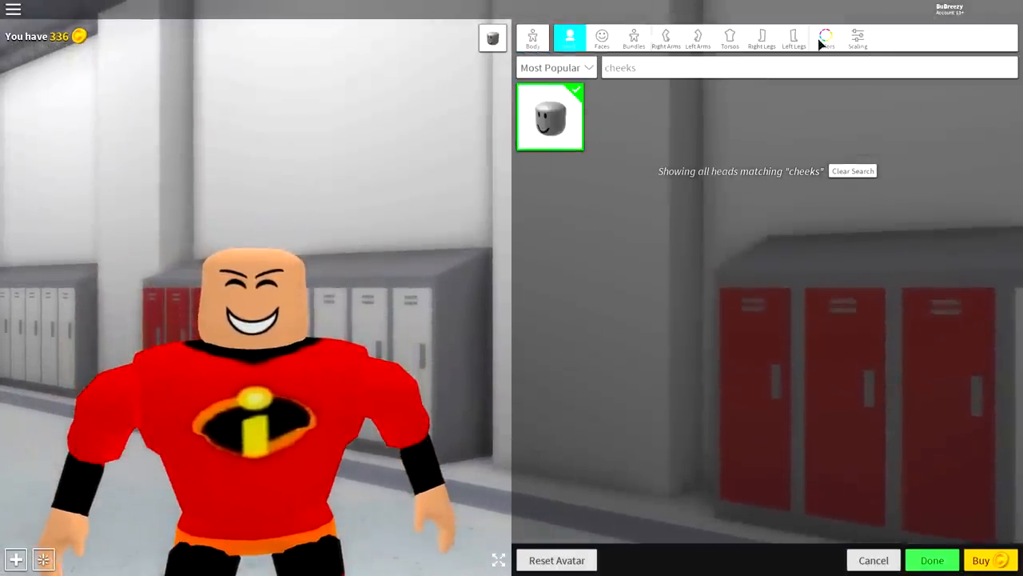
# Step: Go to the Colors tab to recolour the arms black
pyautogui.click(823, 37)
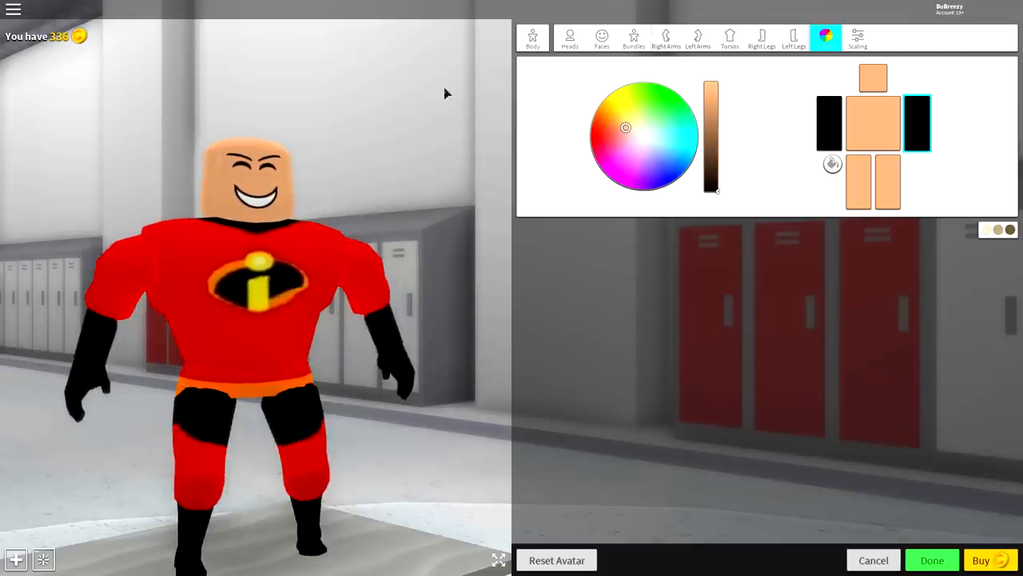
# Step: In Faces, clear the search and equip the Man Face, confirming with Okay
pyautogui.click(601, 36)
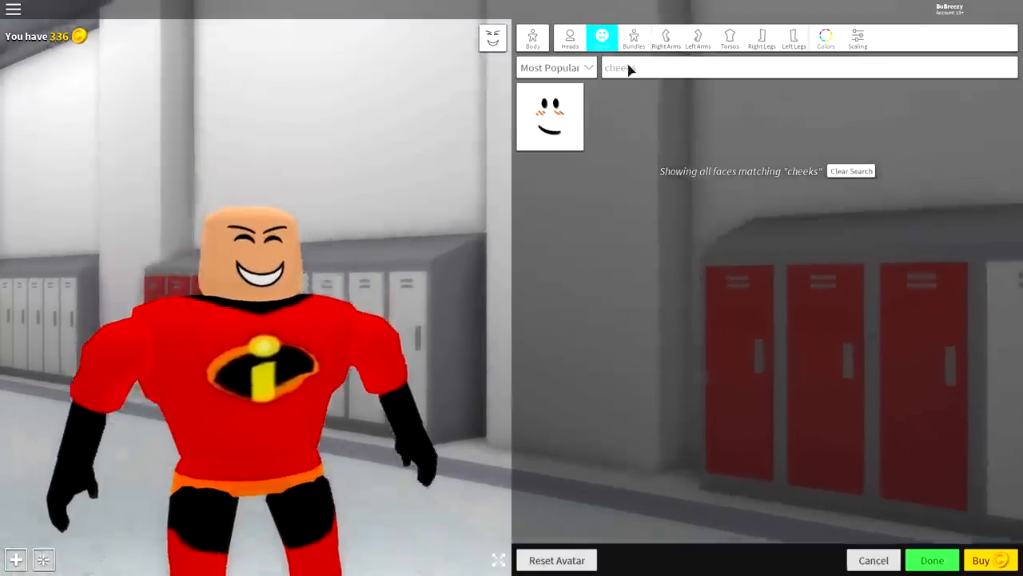
pyautogui.click(850, 170)
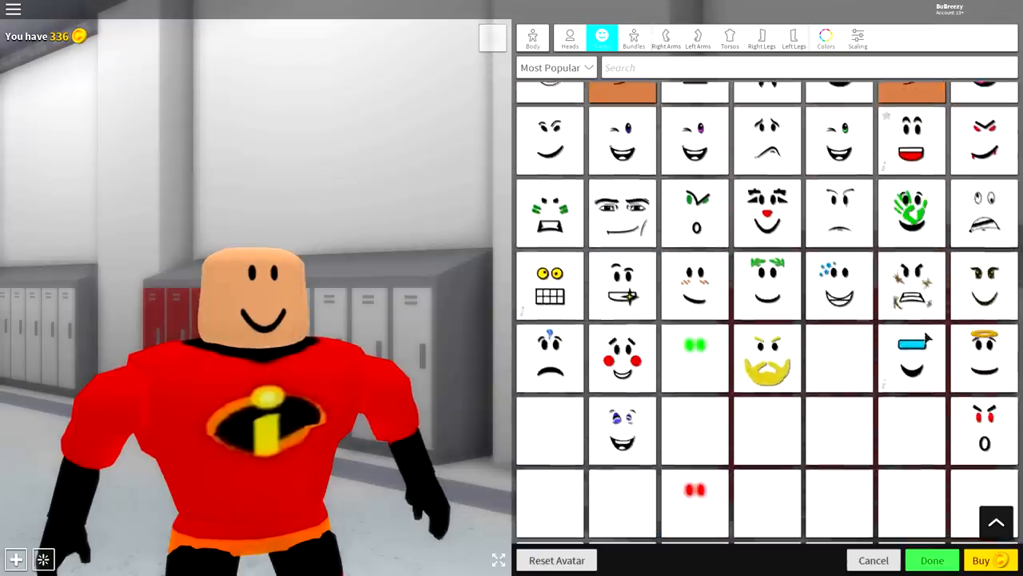
pyautogui.click(622, 214)
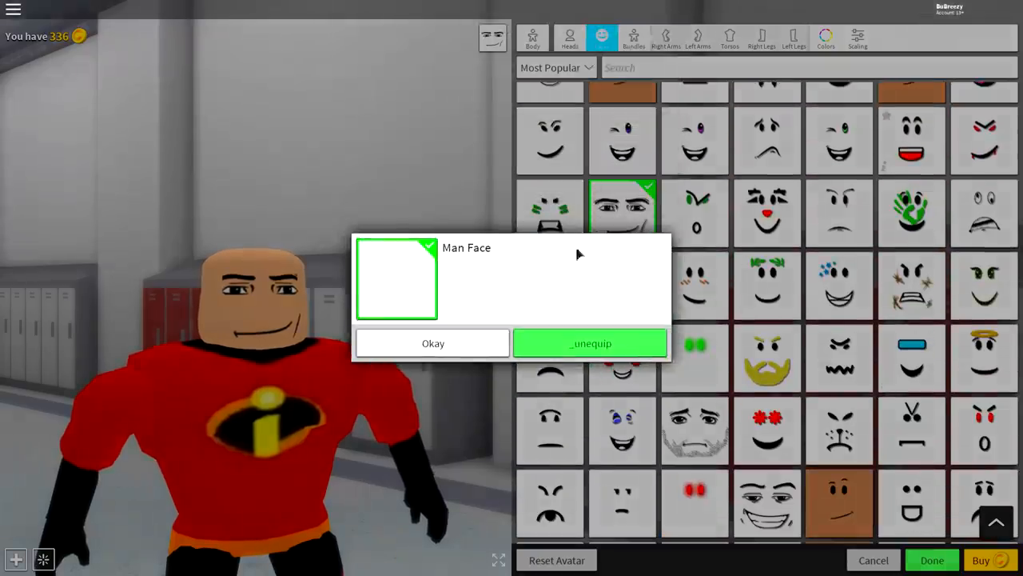
pyautogui.click(431, 342)
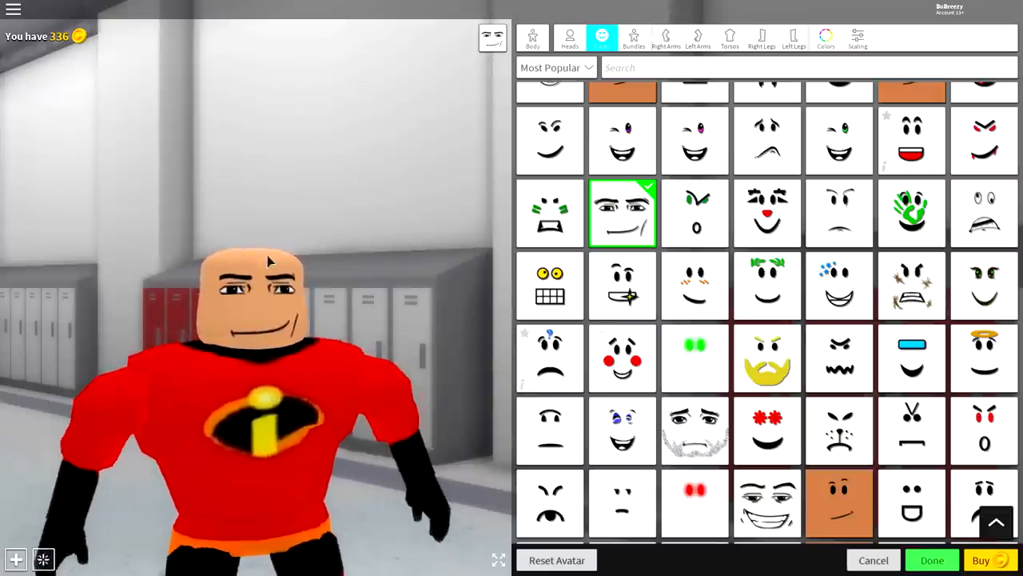
pyautogui.click(567, 38)
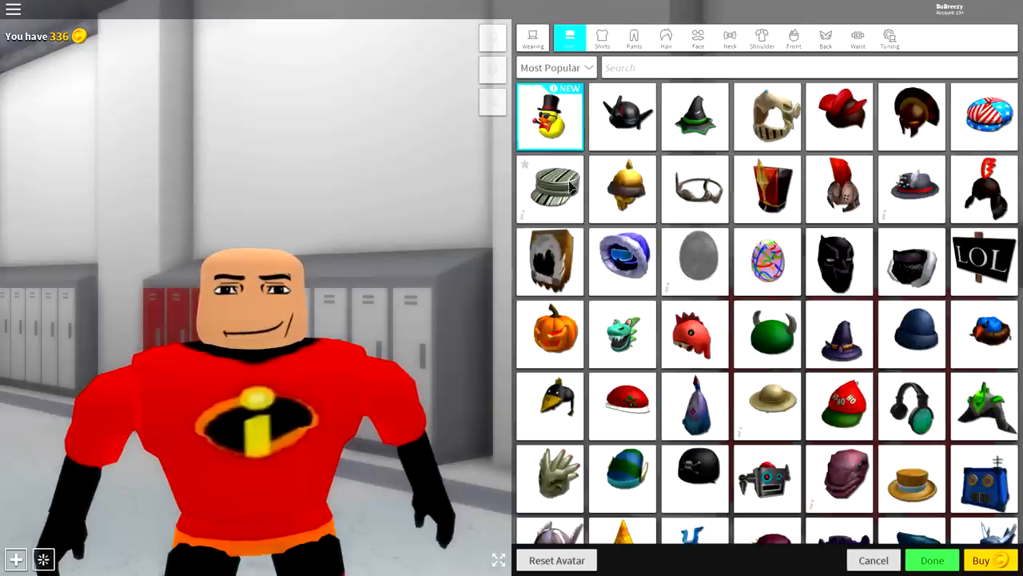
# Step: Search 'pool party', wear the Pool Party Guy Hair and scale it down slightly to fit
pyautogui.click(665, 37)
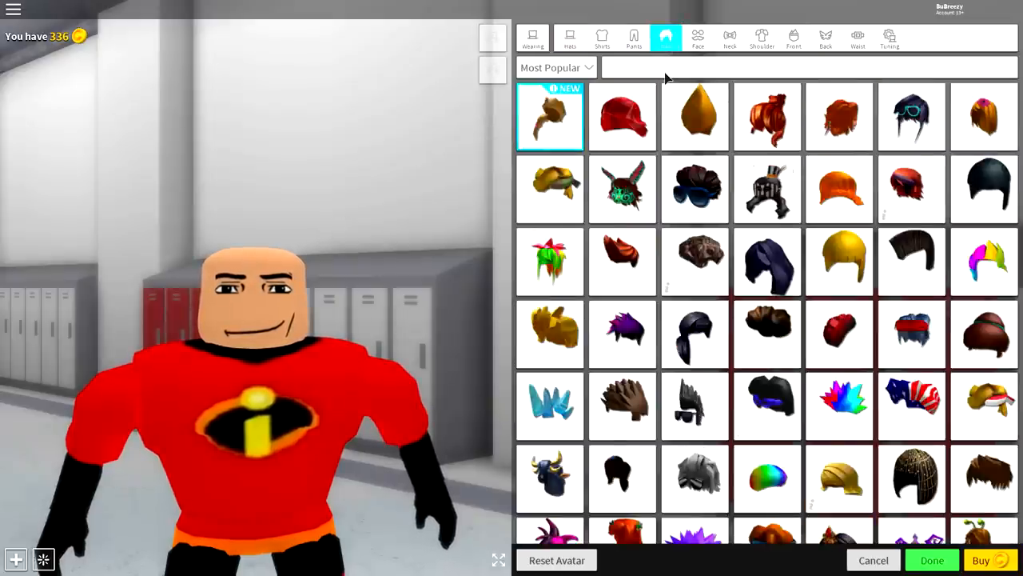
pyautogui.write('pool party')
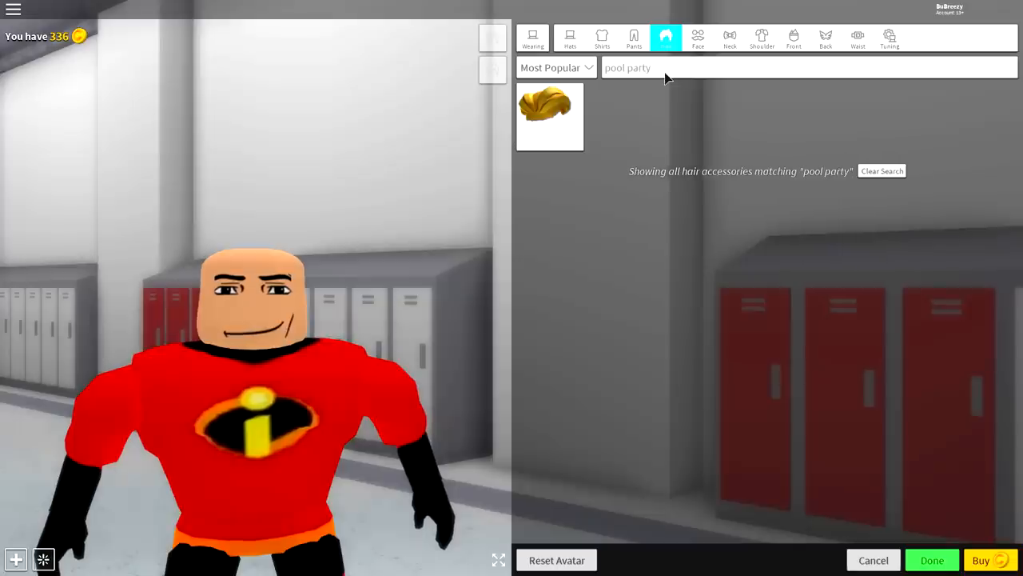
pyautogui.click(550, 117)
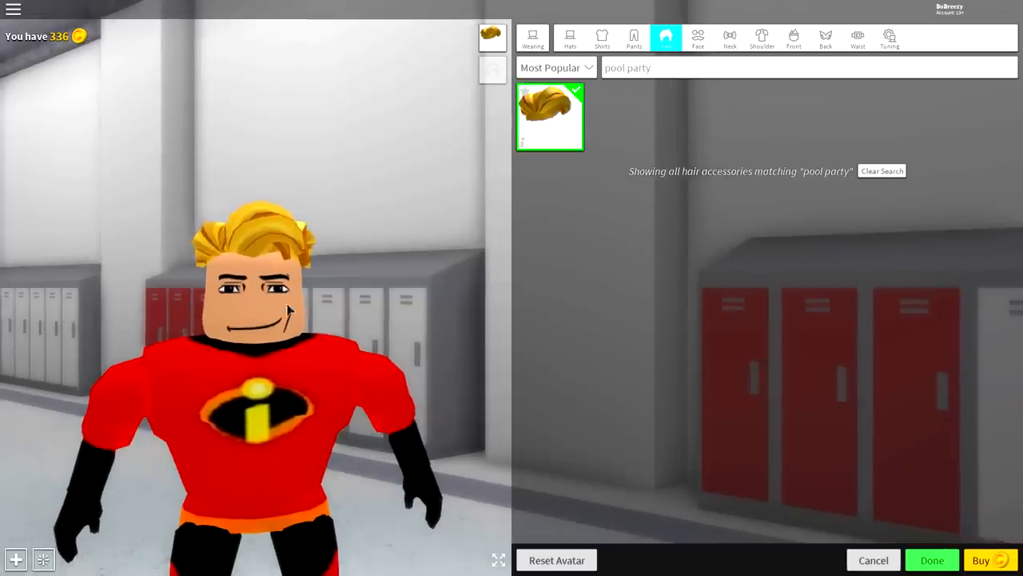
pyautogui.click(901, 37)
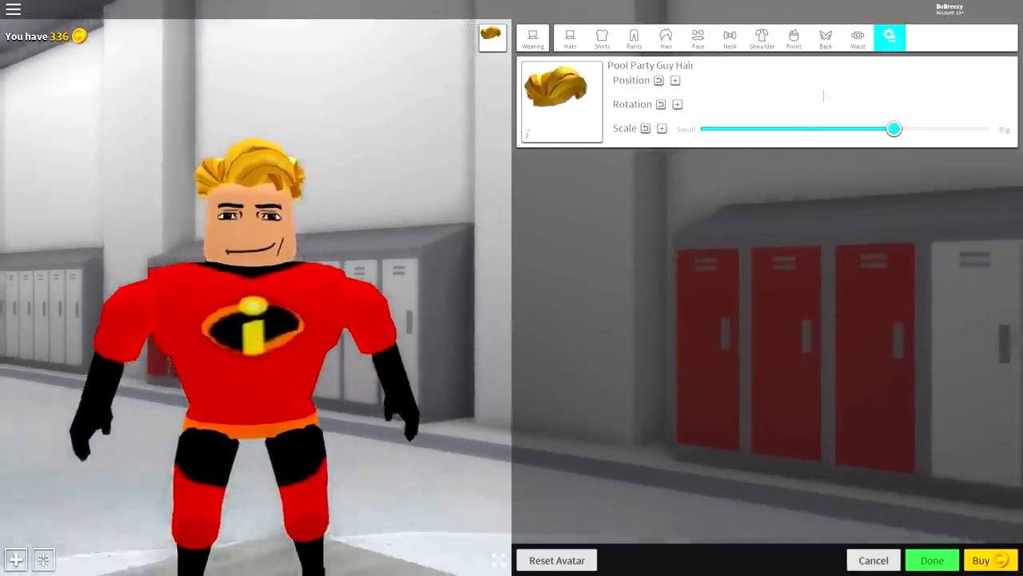
pyautogui.moveTo(894, 128); pyautogui.dragTo(800, 128)
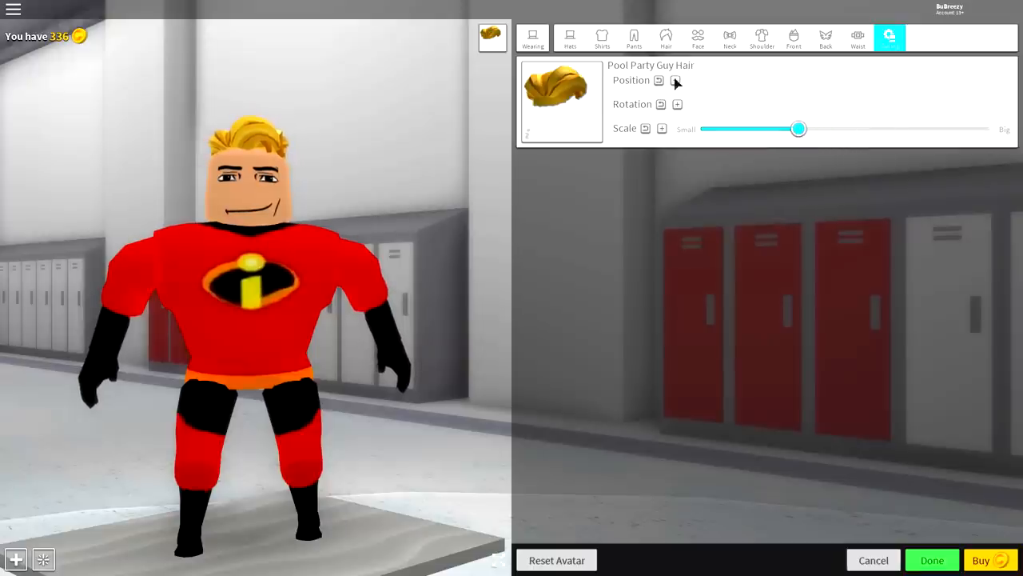
pyautogui.click(675, 80)
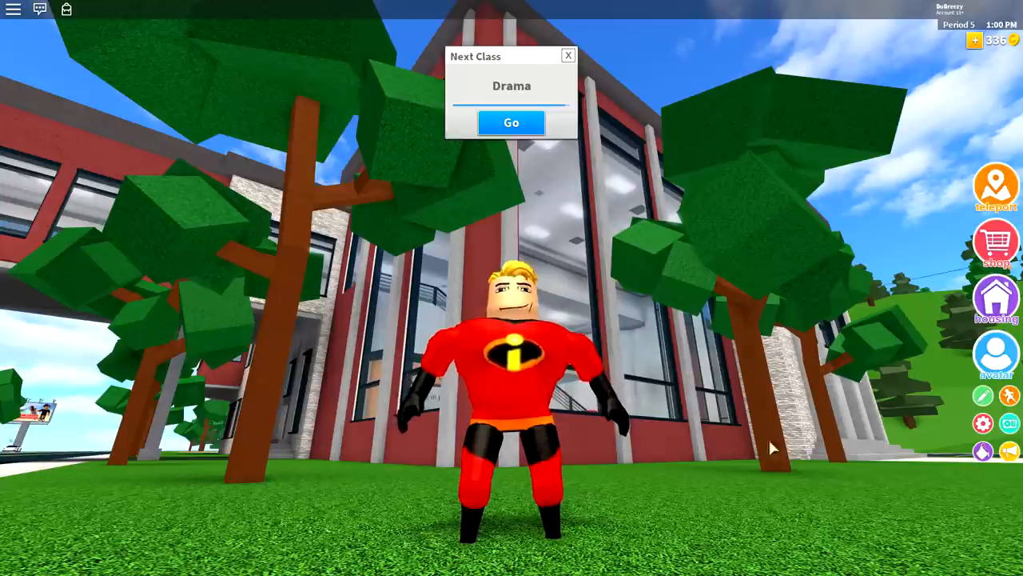
# Step: Dismiss the Drama next-class notice, leaving the finished Mr. Incredible avatar outside the school
pyautogui.click(512, 123)
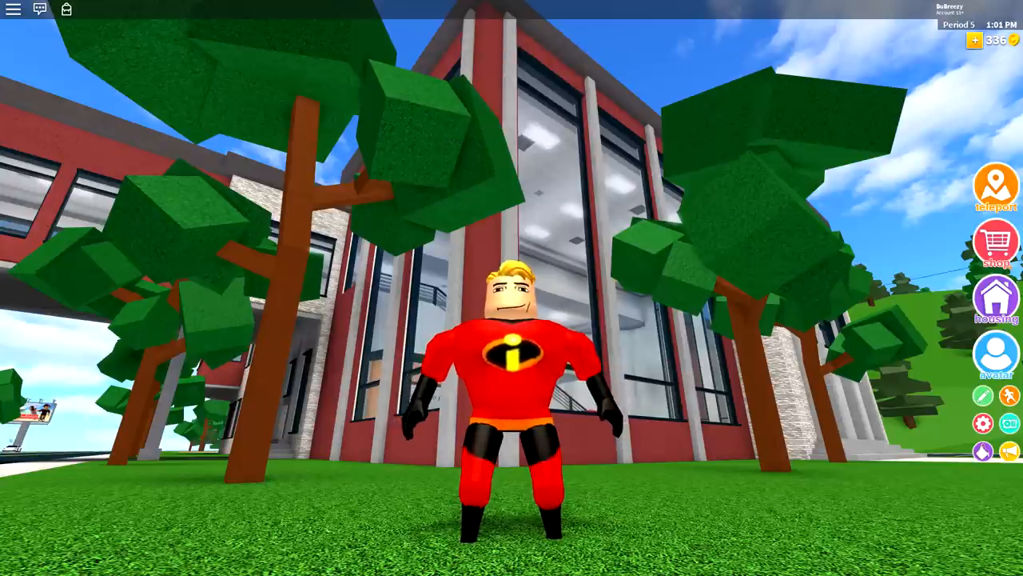